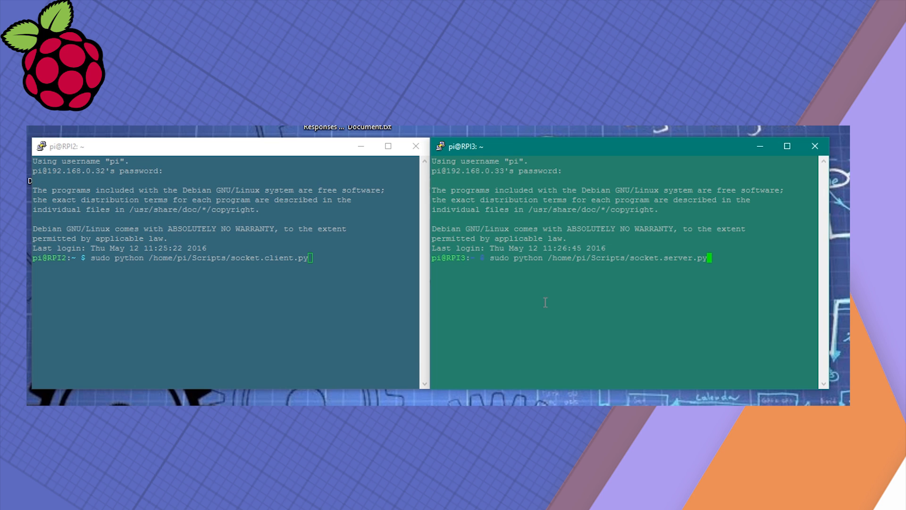
pyautogui.moveTo(692, 289)
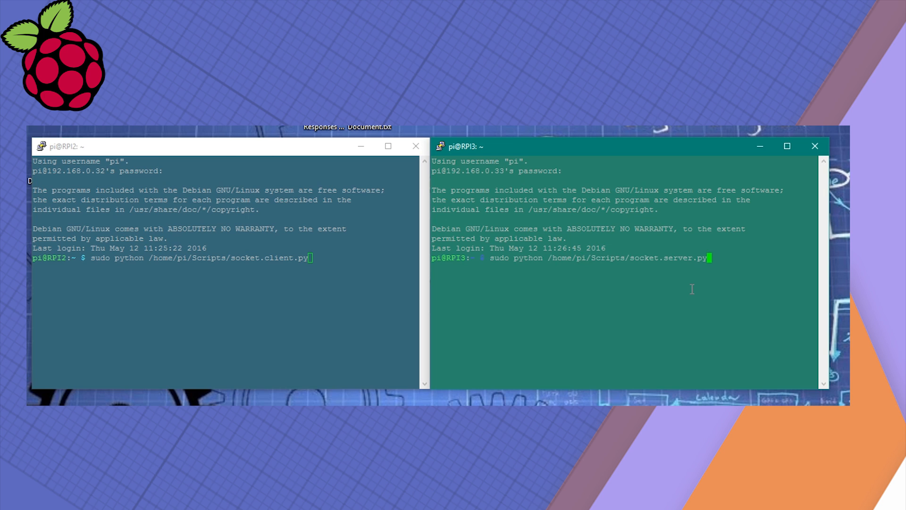
# Step: Run socket.server.py on the RPI3 Pi, then switch to the RPI2 terminal
pyautogui.press('Return')
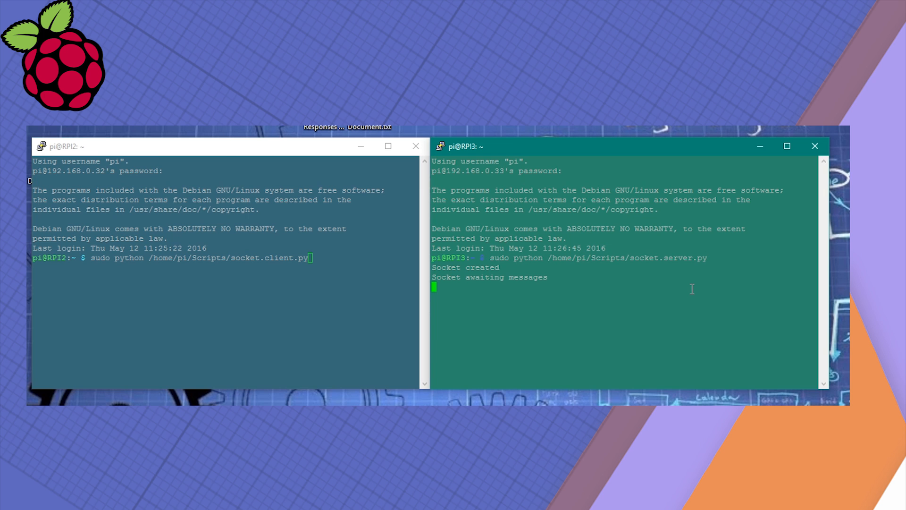
pyautogui.click(285, 304)
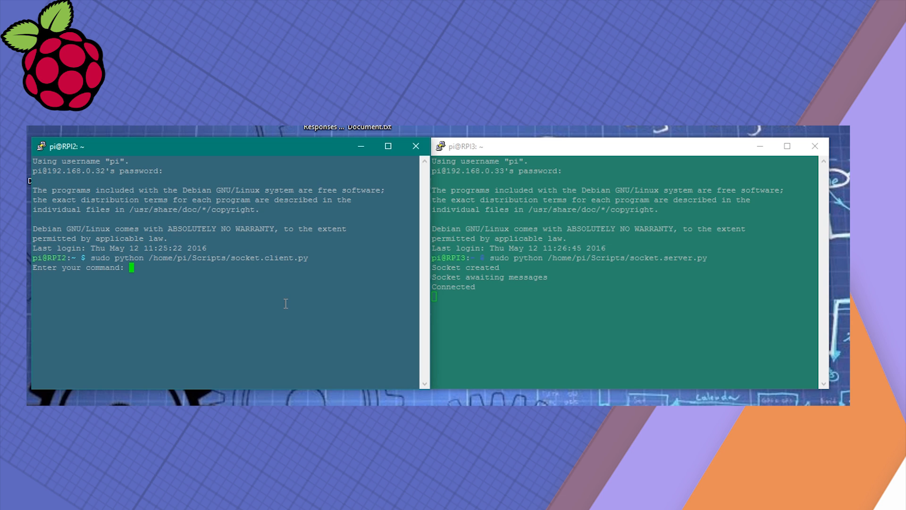
# Step: Send 'Hello' from the client to the server
pyautogui.write('H')
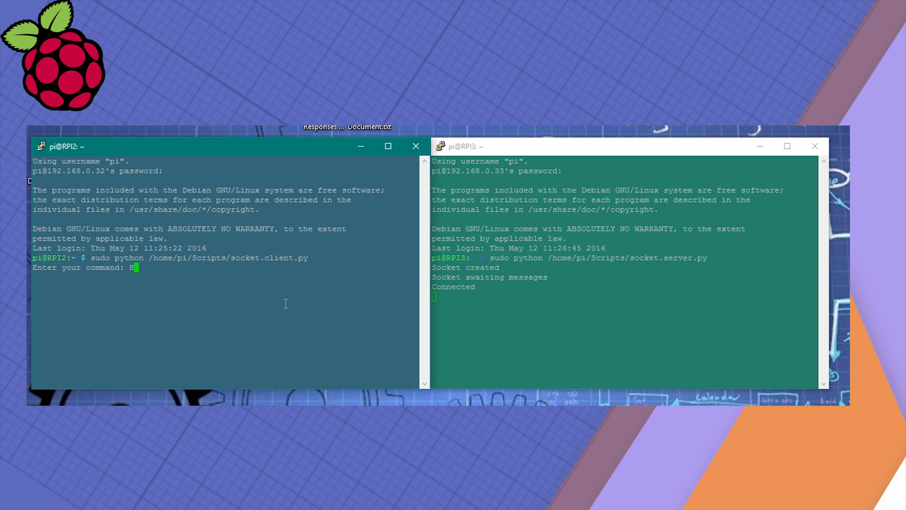
pyautogui.write('ello')
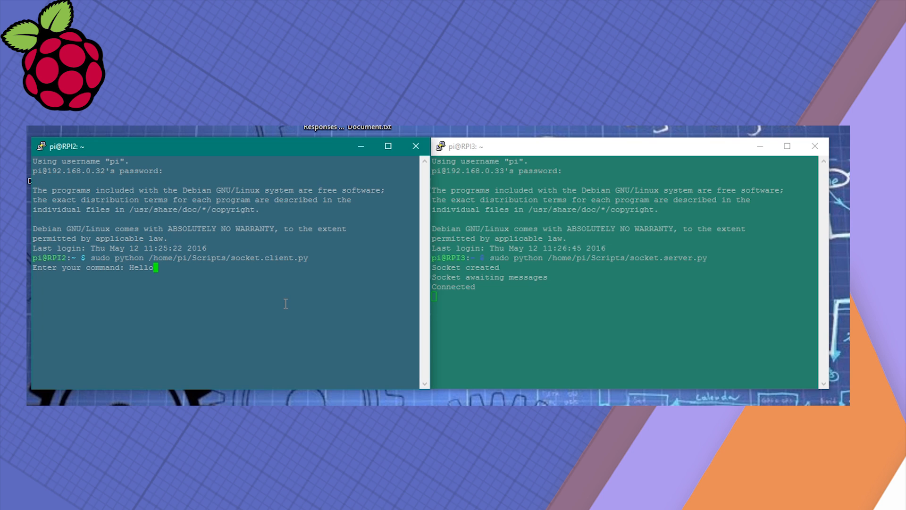
pyautogui.press('Return')
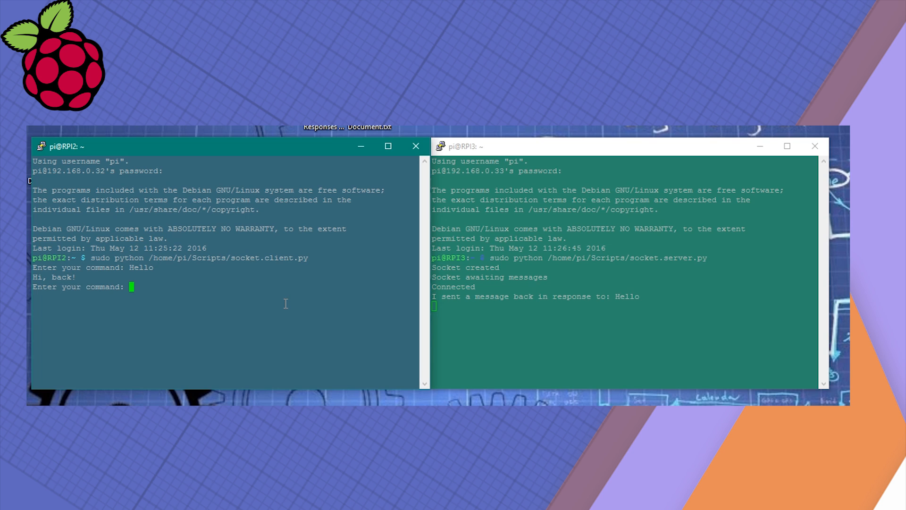
# Step: Send 'This is important' to the server, then type quit
pyautogui.write('This is')
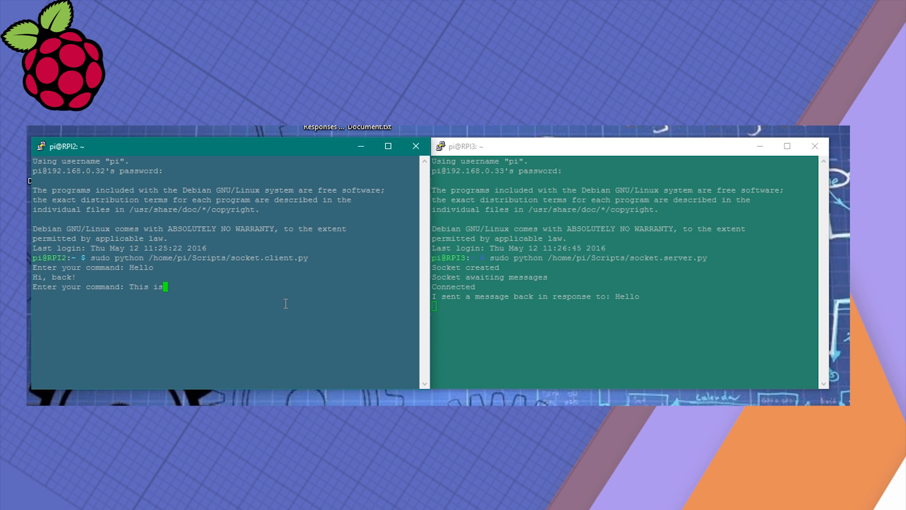
pyautogui.write('impor')
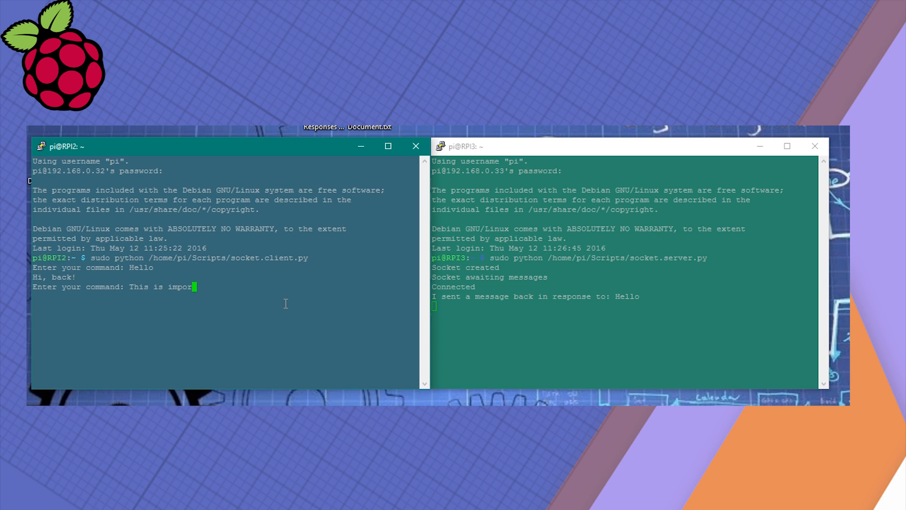
pyautogui.write('ant')
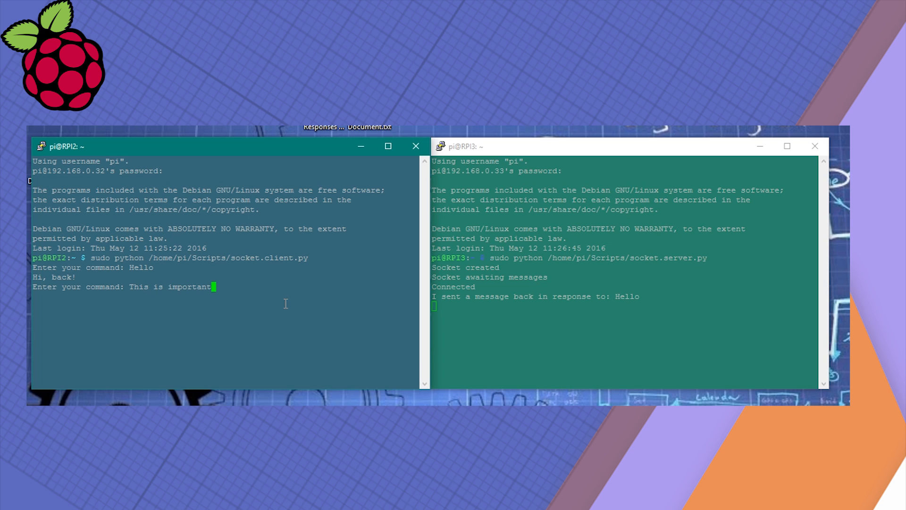
pyautogui.press('Return')
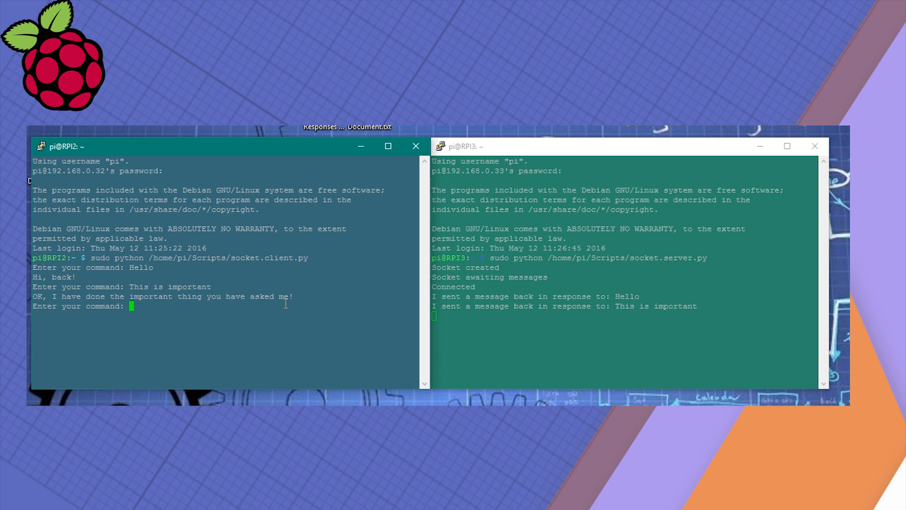
pyautogui.moveTo(339, 266)
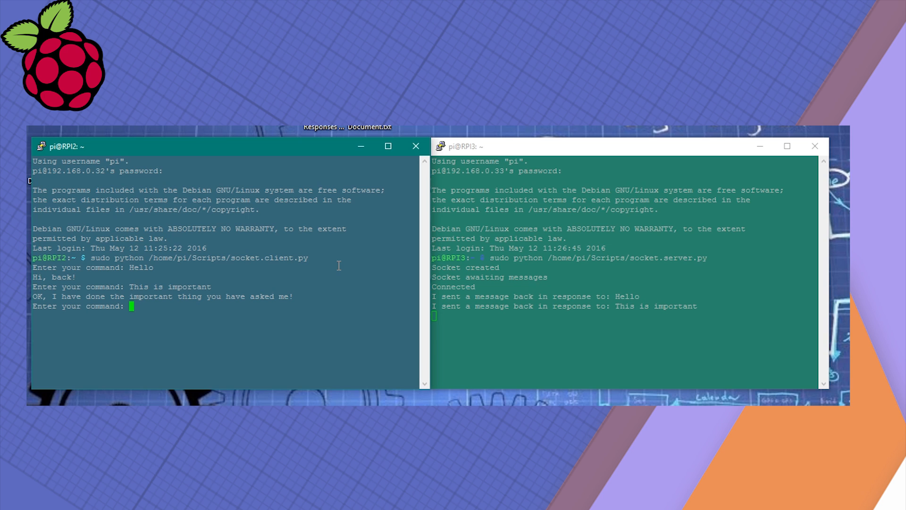
pyautogui.write('quit')
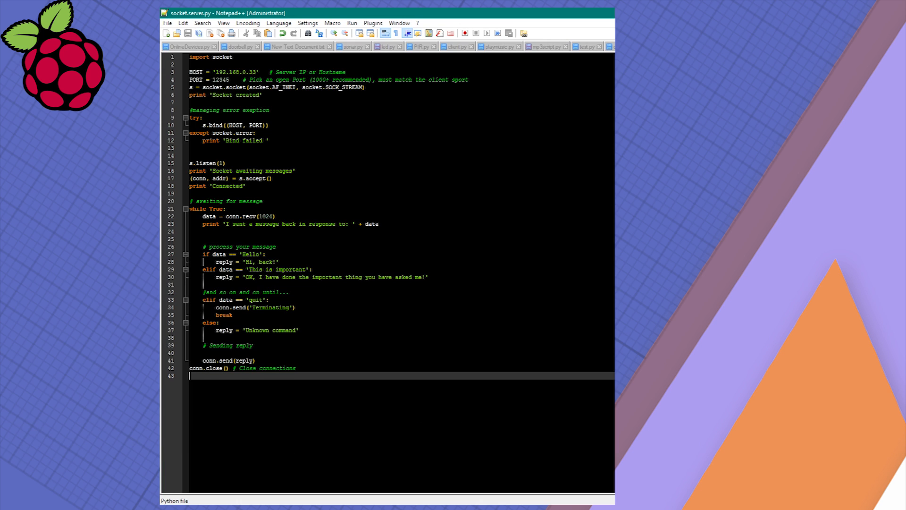
# Step: Show socket.client.py and highlight its raw_input command line for review
pyautogui.click(455, 46)
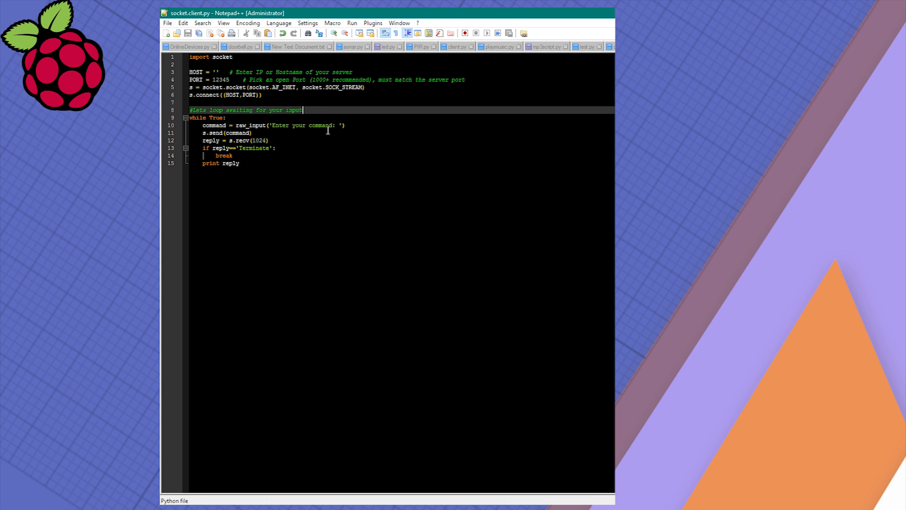
pyautogui.moveTo(472, 79)
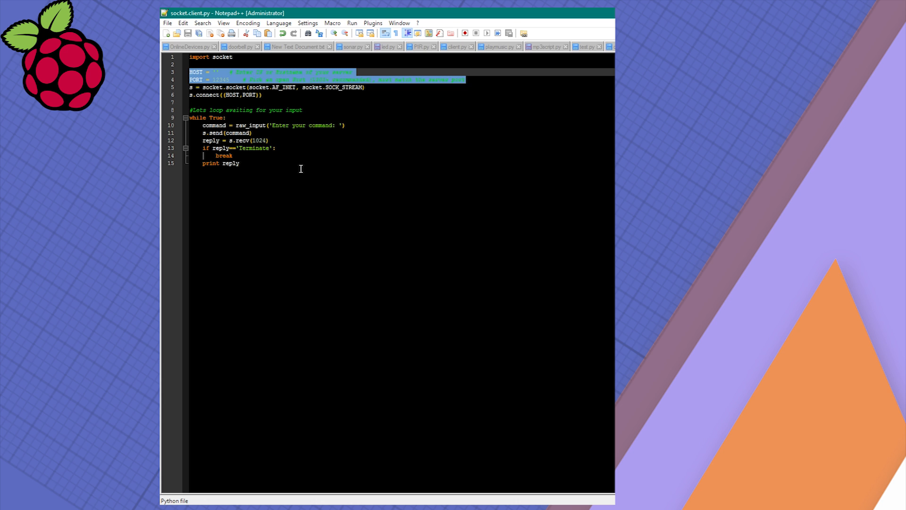
pyautogui.moveTo(278, 103)
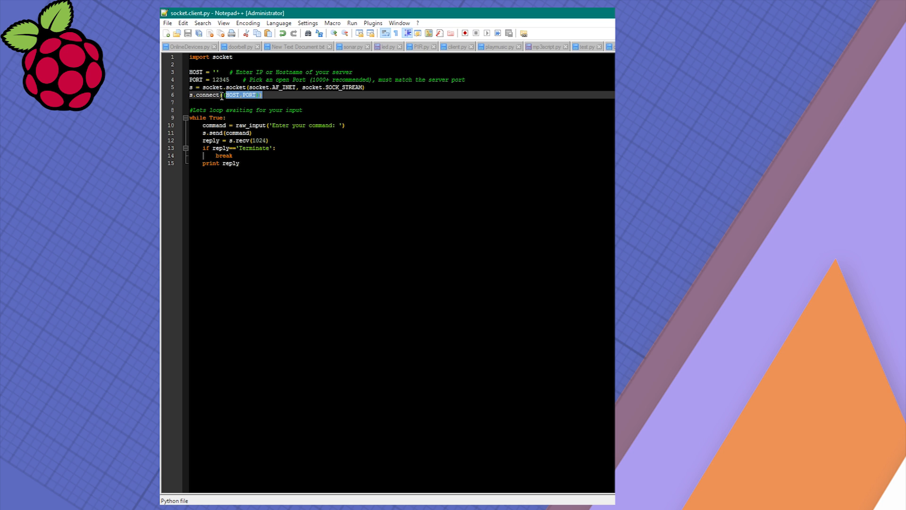
pyautogui.moveTo(242, 95); pyautogui.dragTo(193, 87)
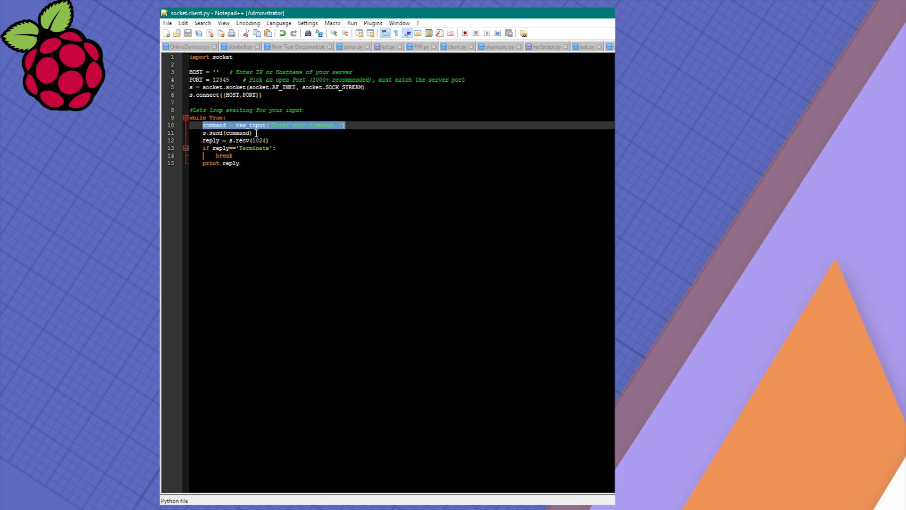
pyautogui.click(225, 132)
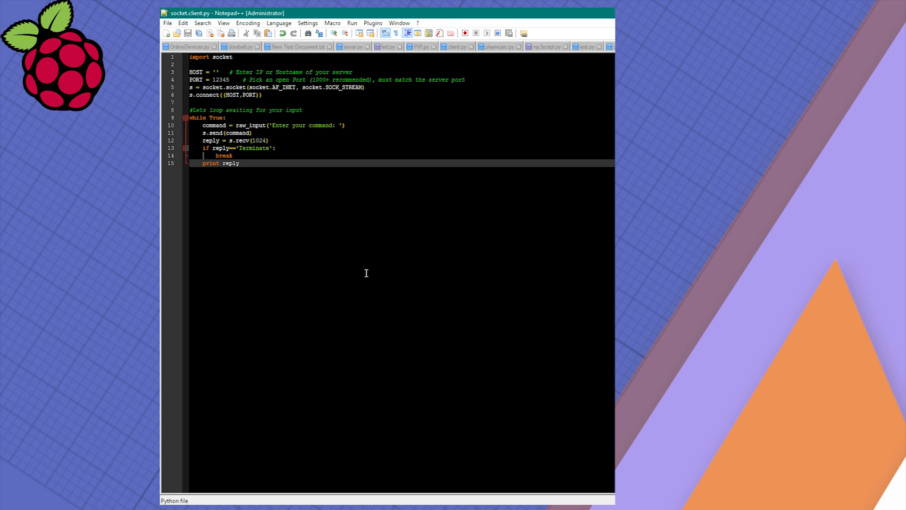
pyautogui.moveTo(393, 281)
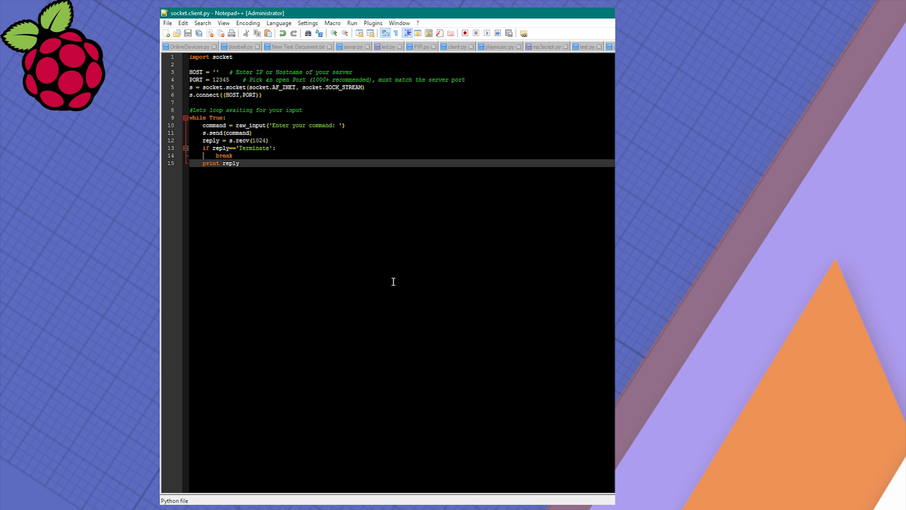
pyautogui.click(239, 163)
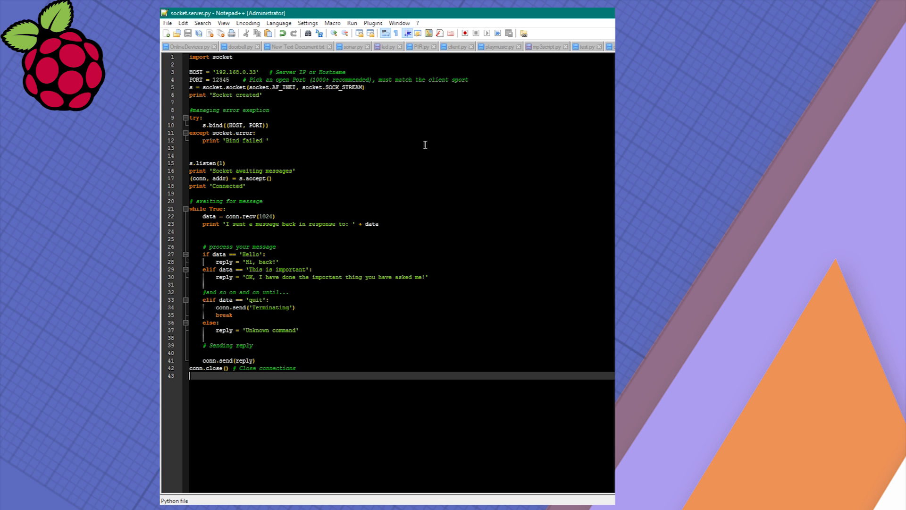
pyautogui.moveTo(287, 104)
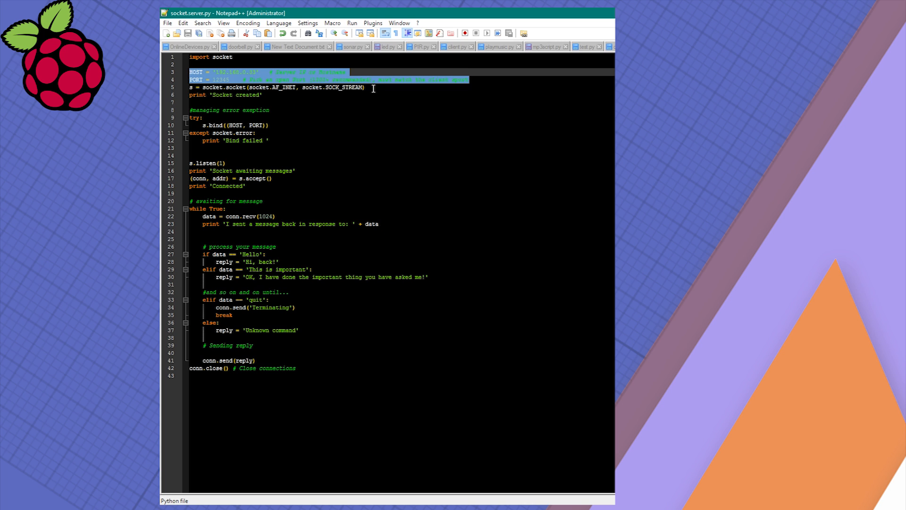
pyautogui.click(278, 87)
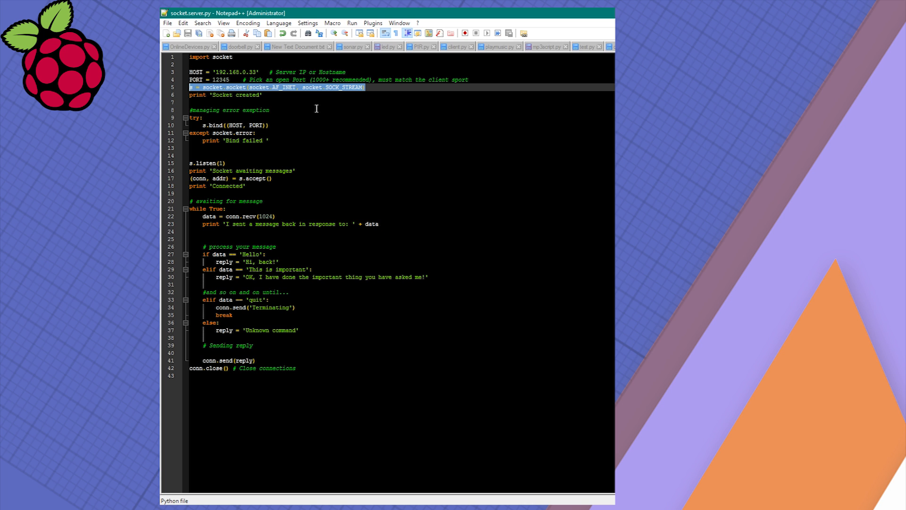
pyautogui.click(270, 124)
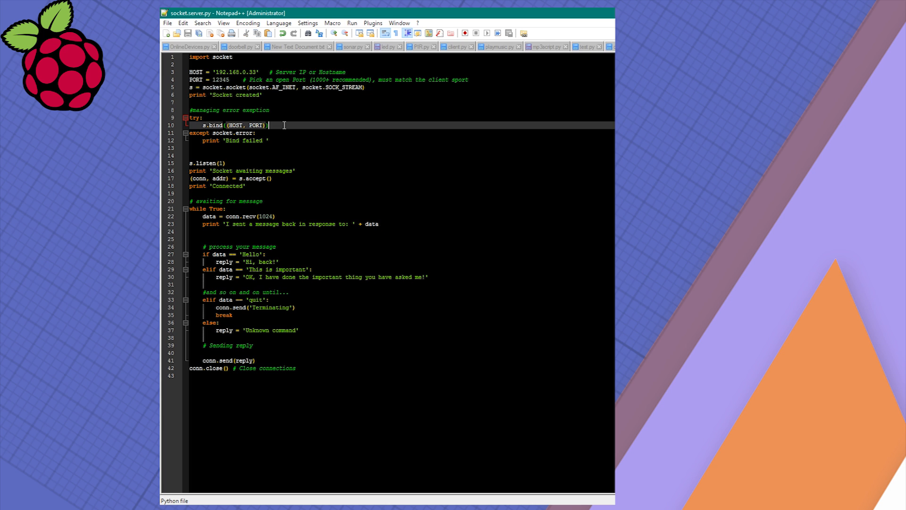
pyautogui.moveTo(276, 117)
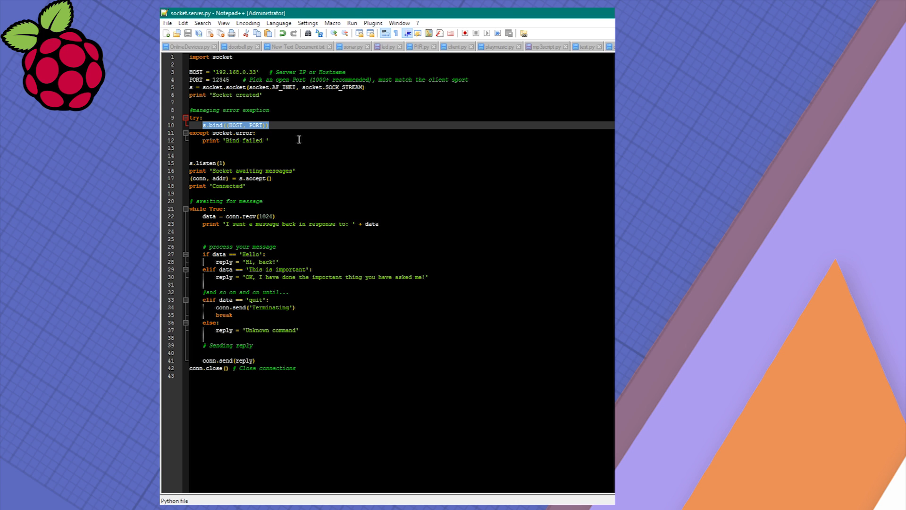
pyautogui.moveTo(259, 119)
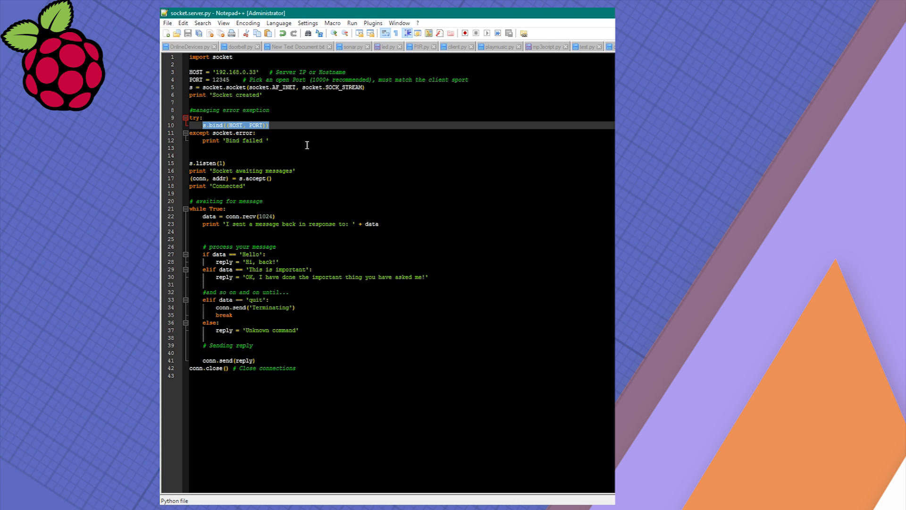
pyautogui.click(207, 163)
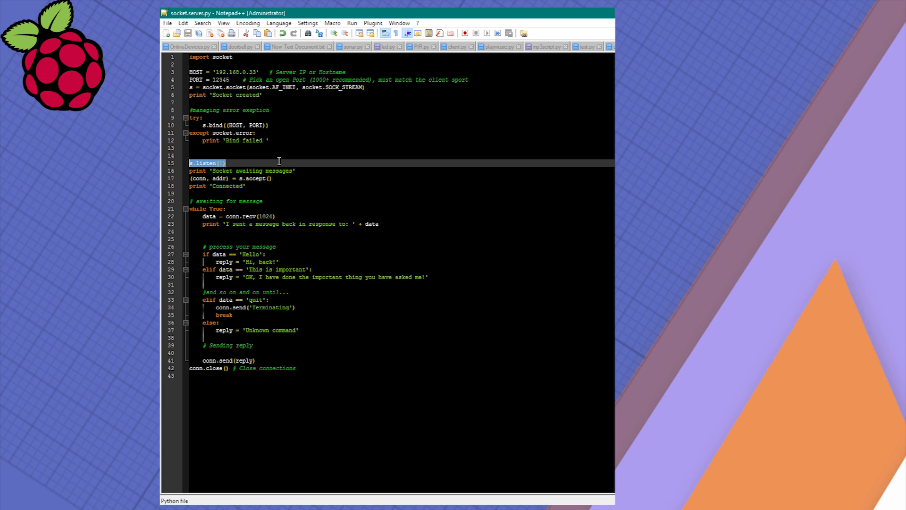
pyautogui.moveTo(276, 183)
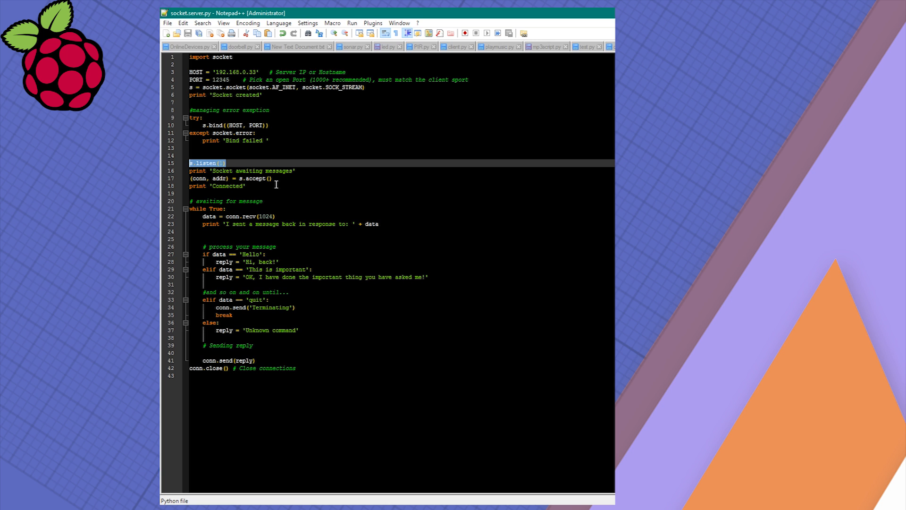
pyautogui.moveTo(271, 187)
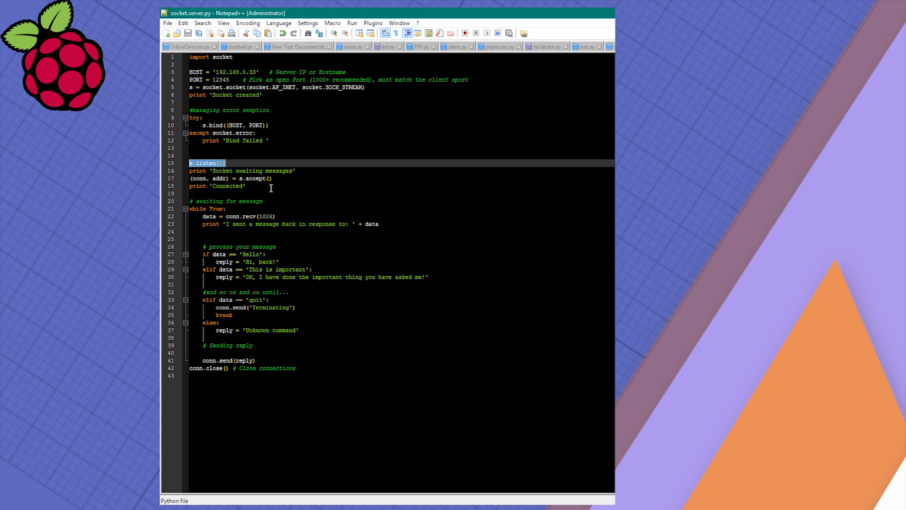
pyautogui.moveTo(270, 190)
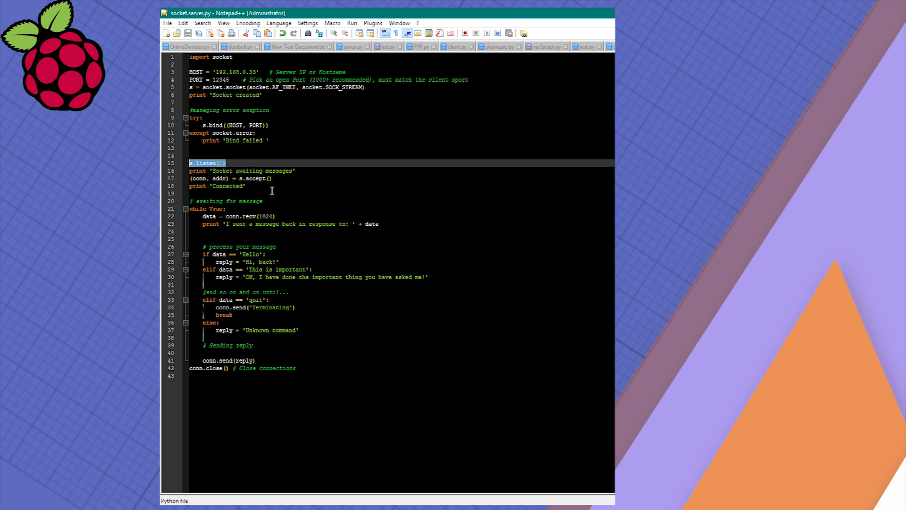
pyautogui.click(222, 208)
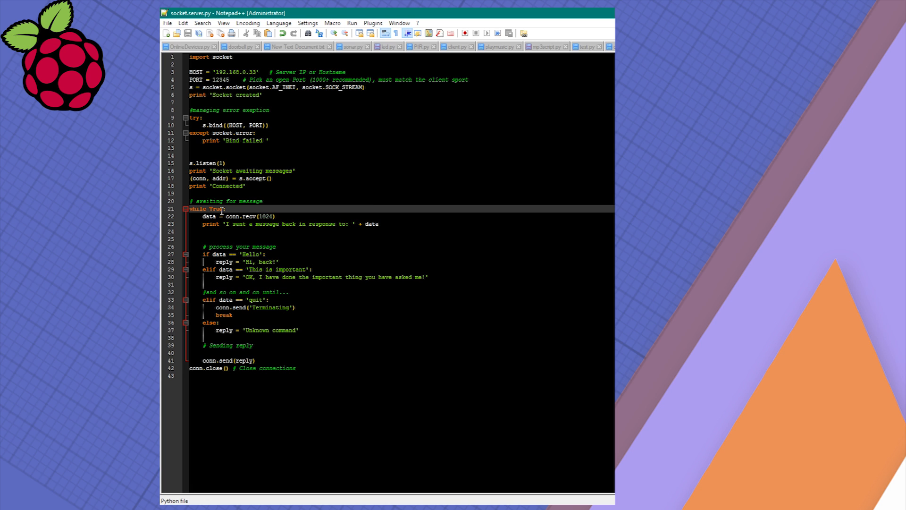
pyautogui.doubleClick(249, 216)
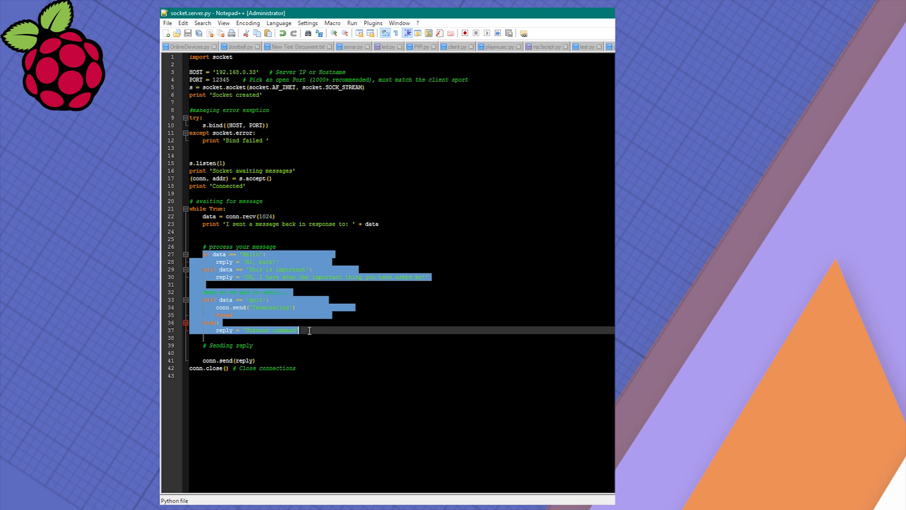
pyautogui.moveTo(334, 335)
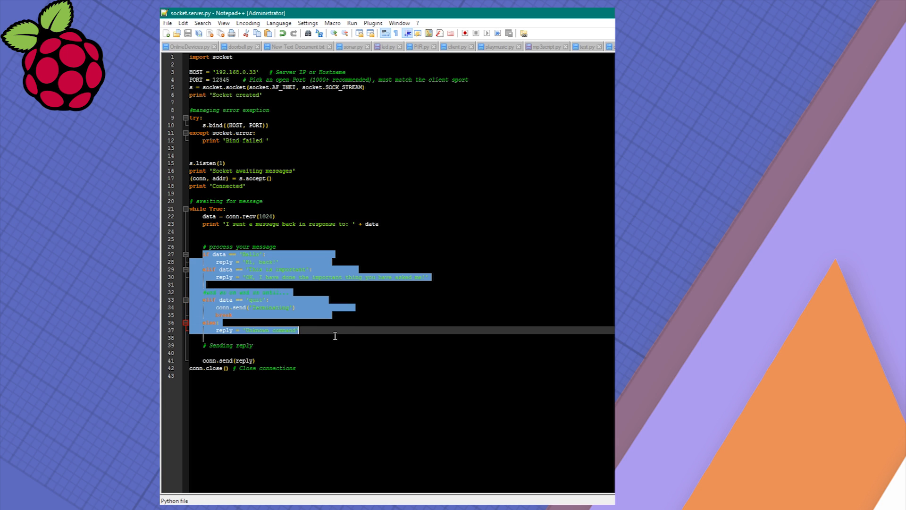
pyautogui.click(226, 361)
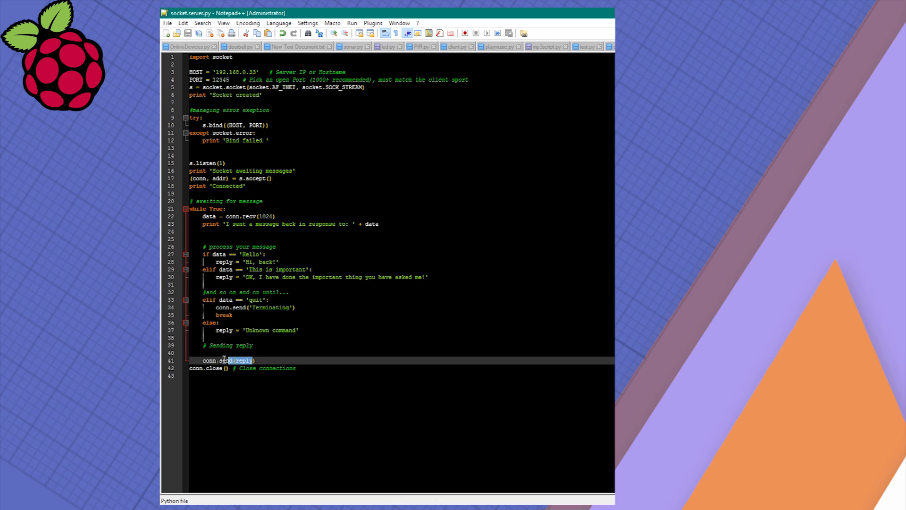
pyautogui.tripleClick(226, 360)
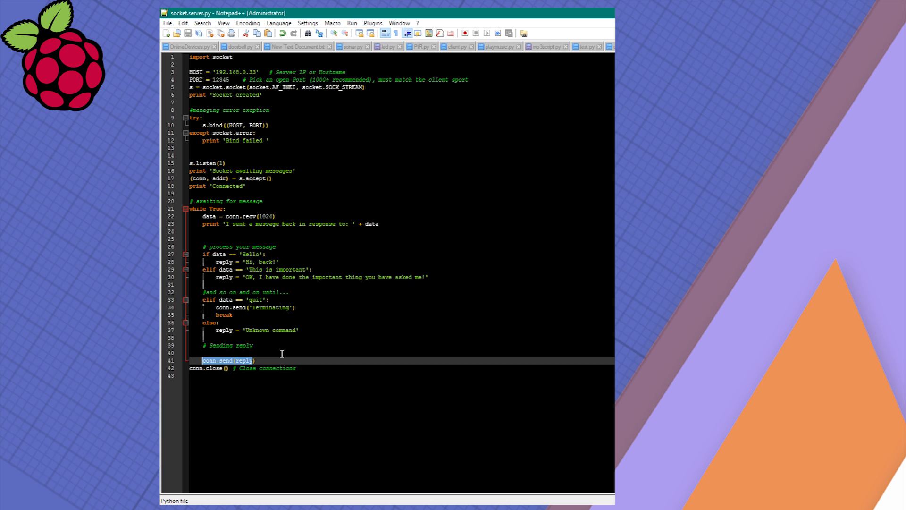
pyautogui.moveTo(322, 345)
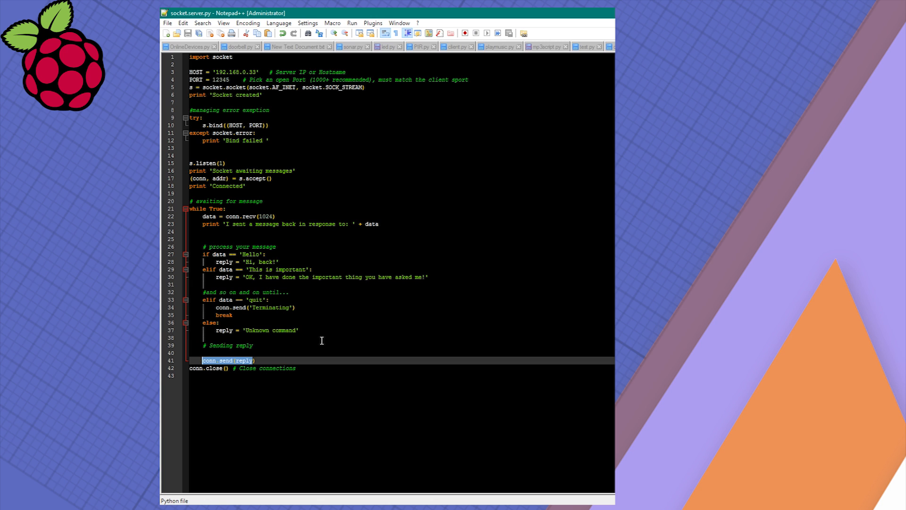
pyautogui.click(311, 338)
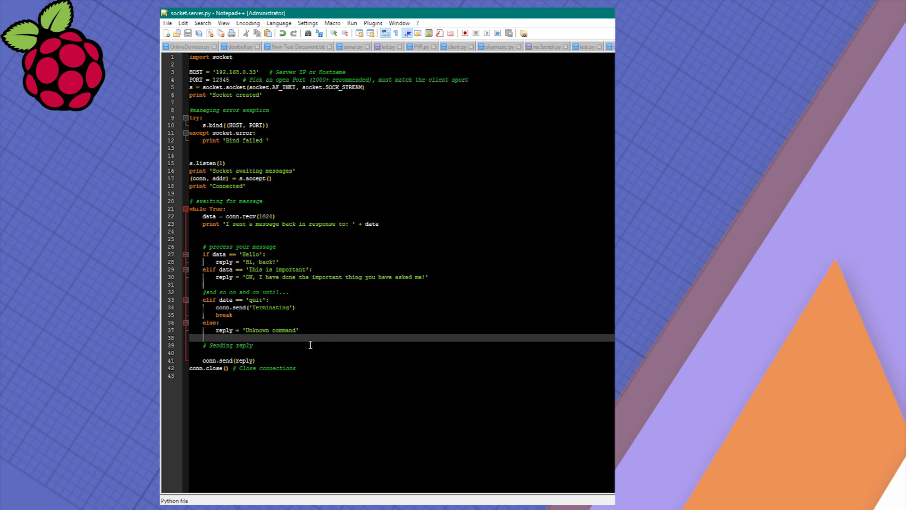
pyautogui.moveTo(303, 345)
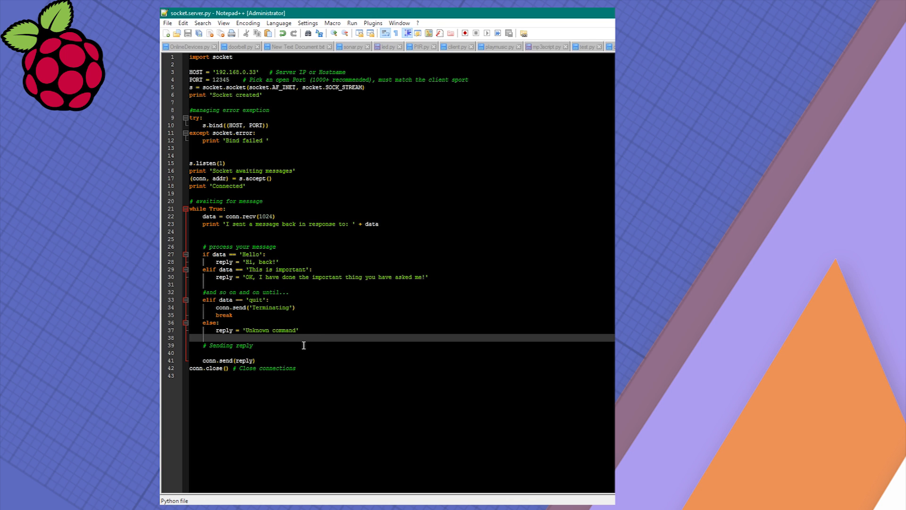
pyautogui.moveTo(298, 329)
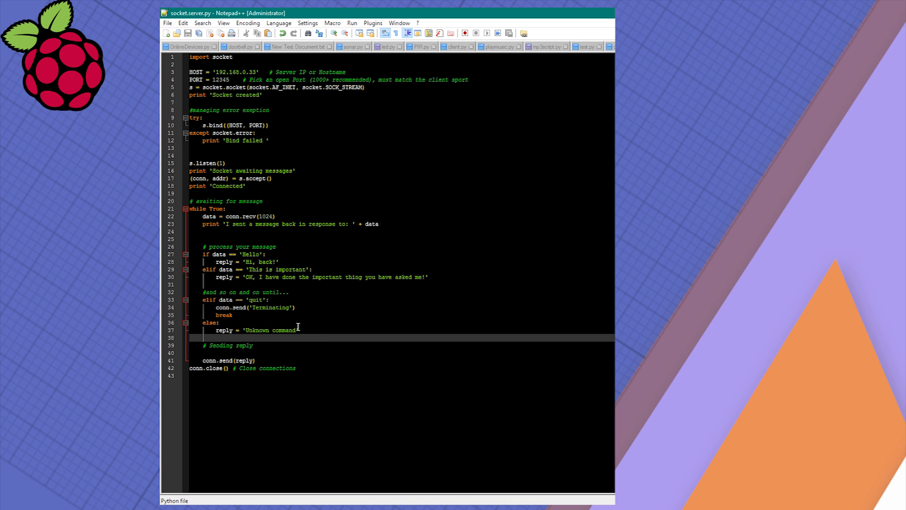
pyautogui.moveTo(295, 320)
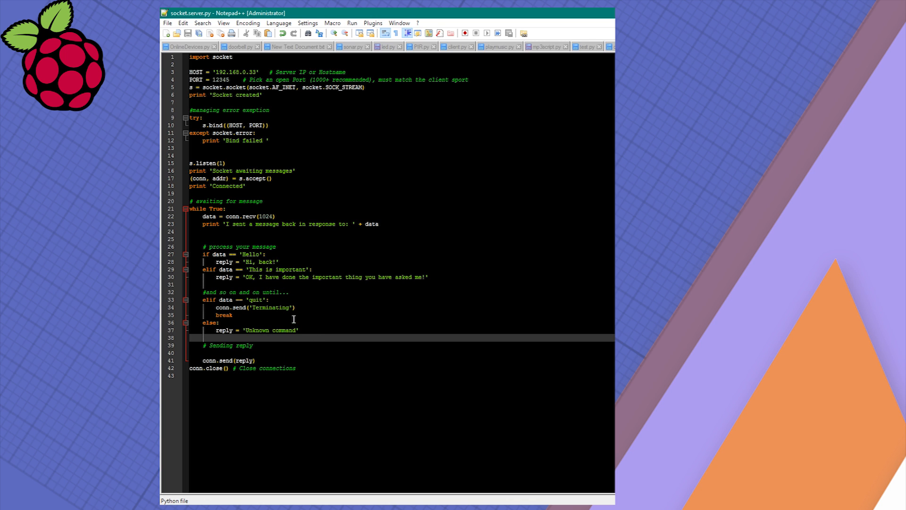